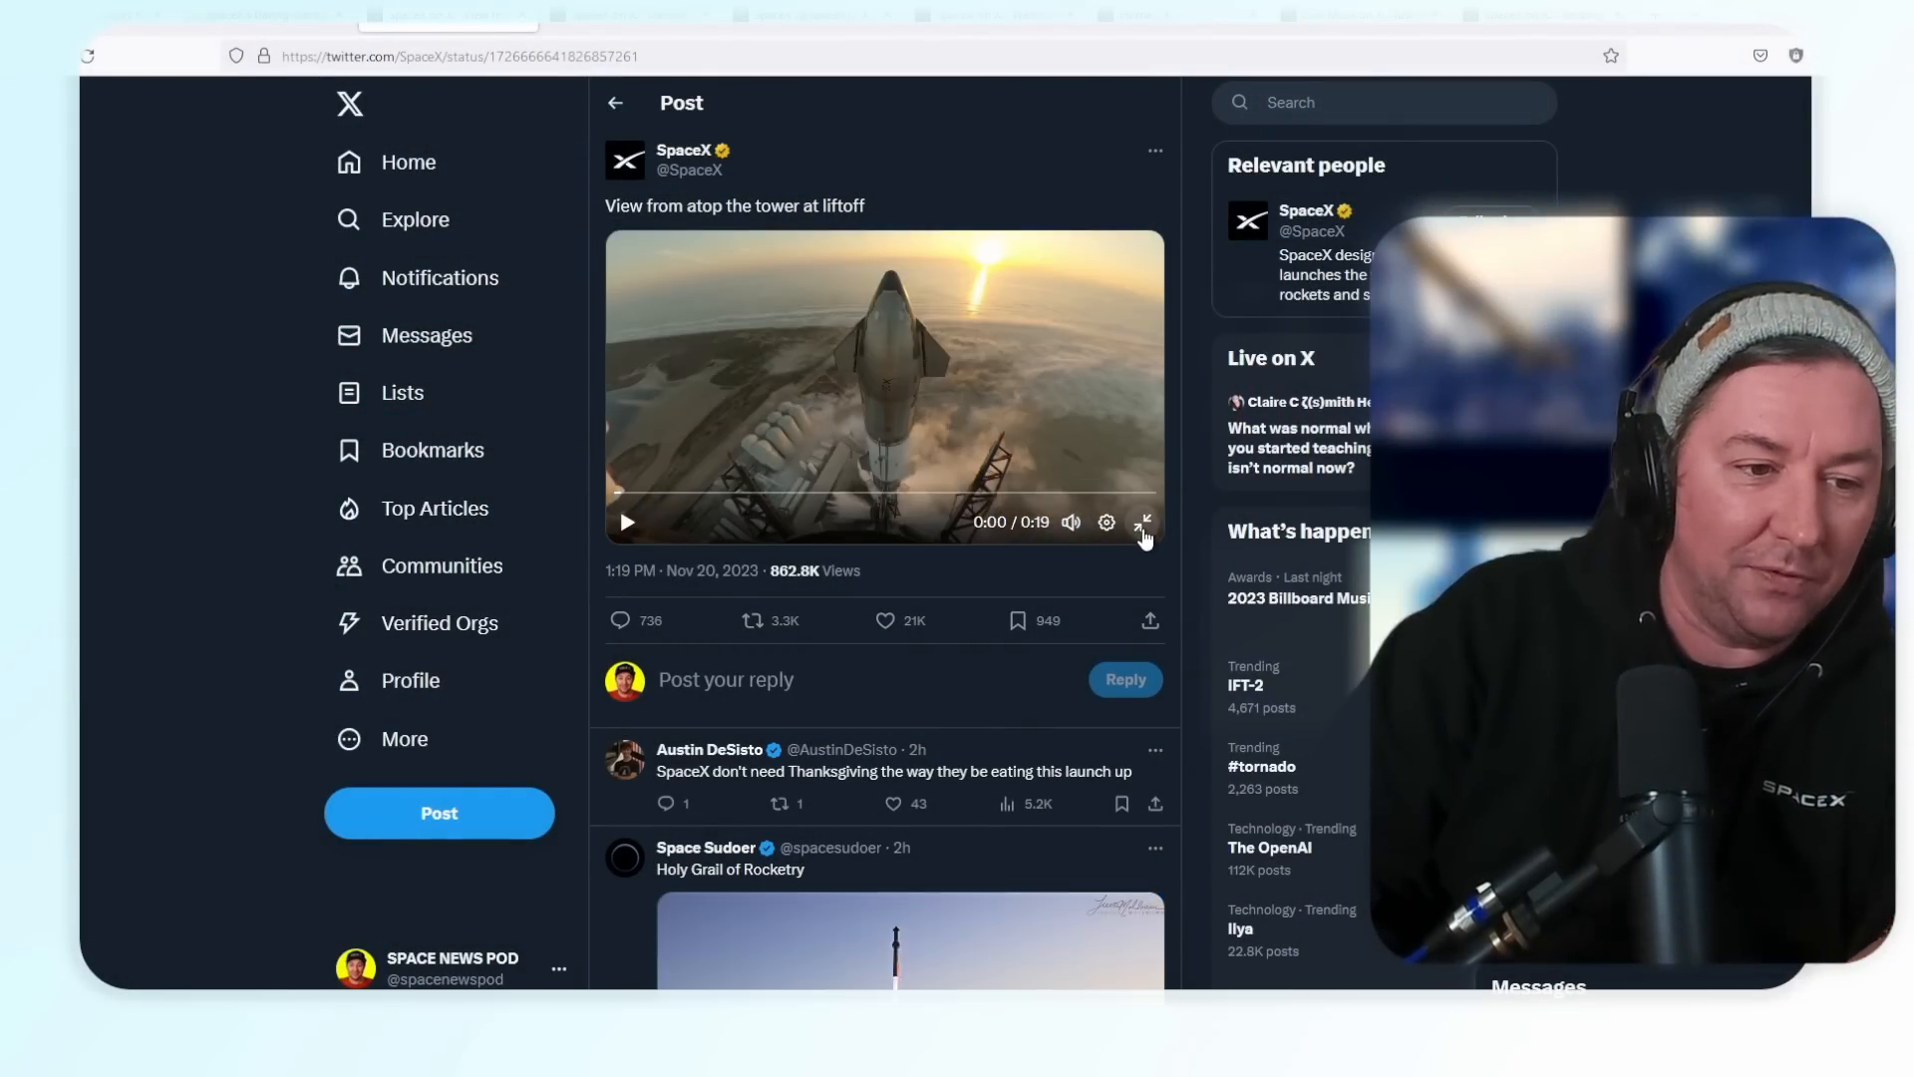
Watch SpaceX's tower-top liftoff video full screen, then exit full screen.
{"action": "left_click", "coordinate": [1143, 522]}
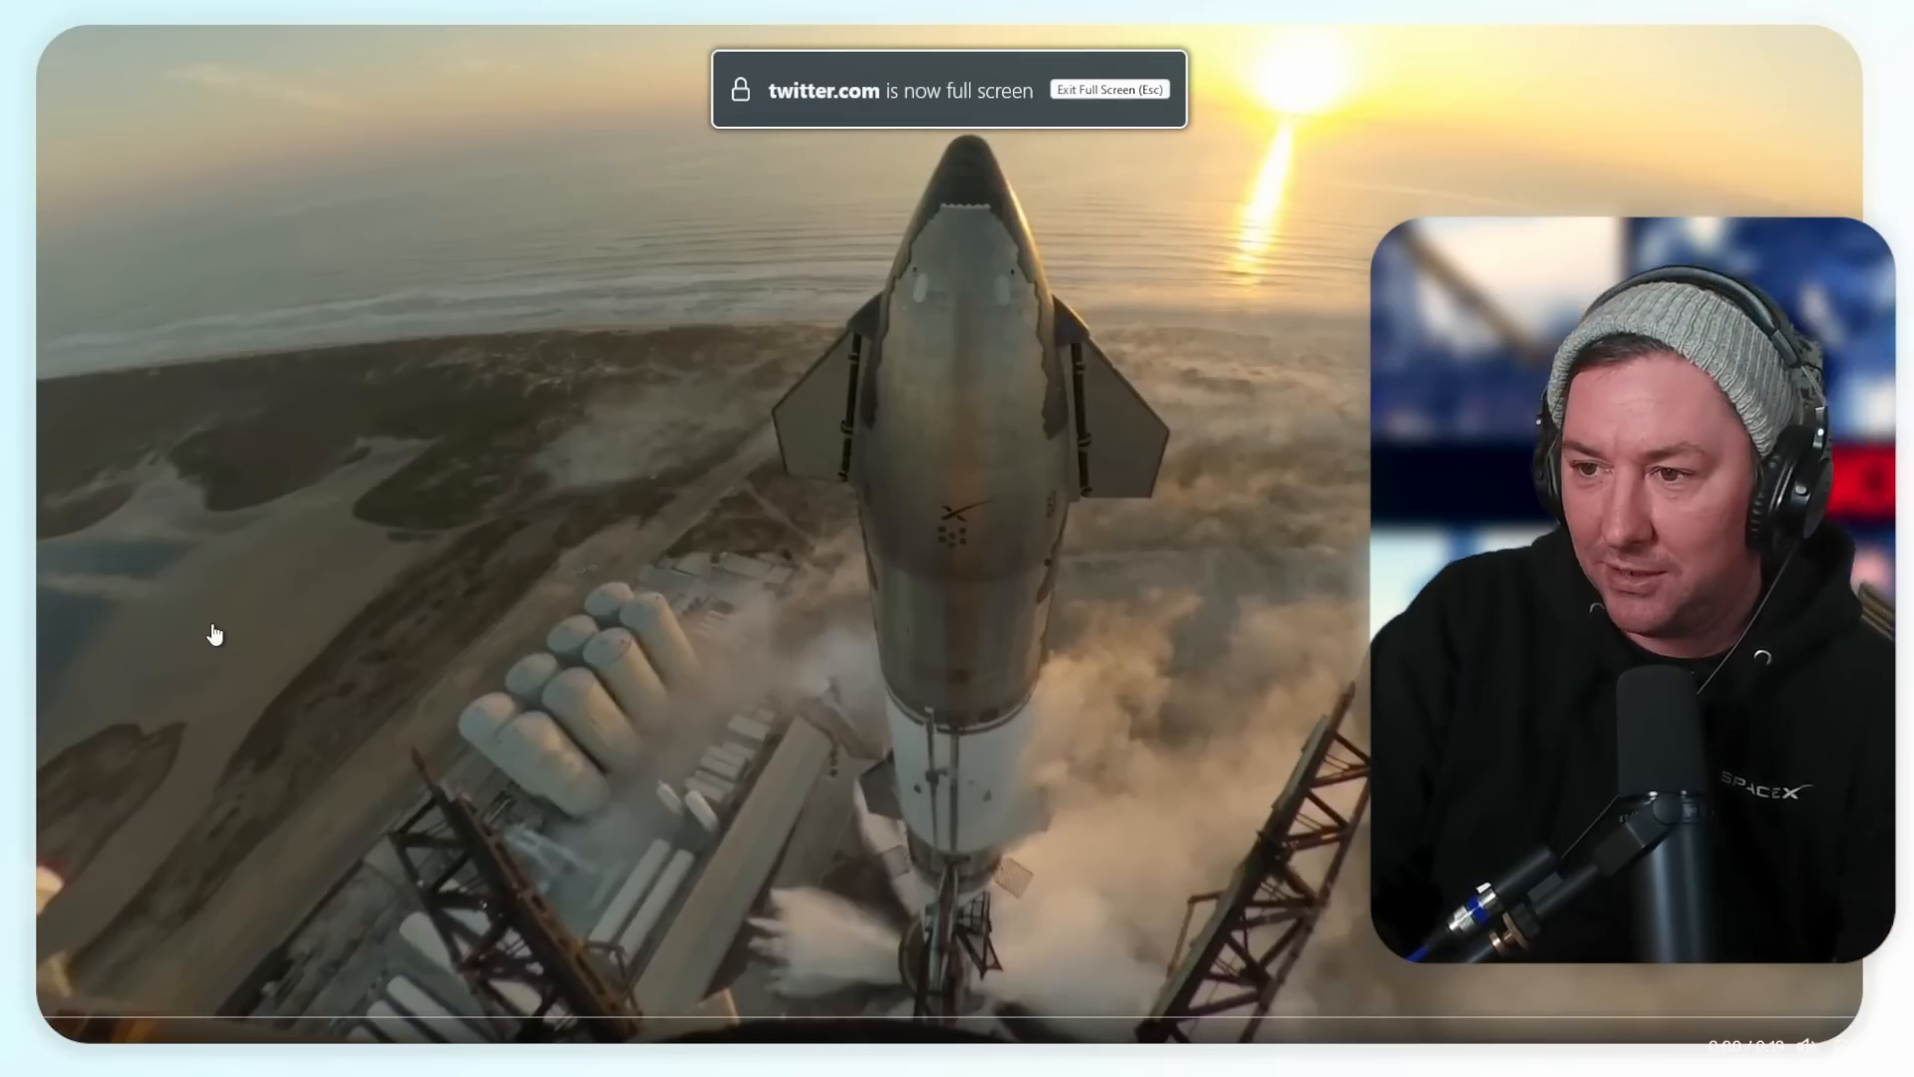
{"action": "key", "text": "Escape"}
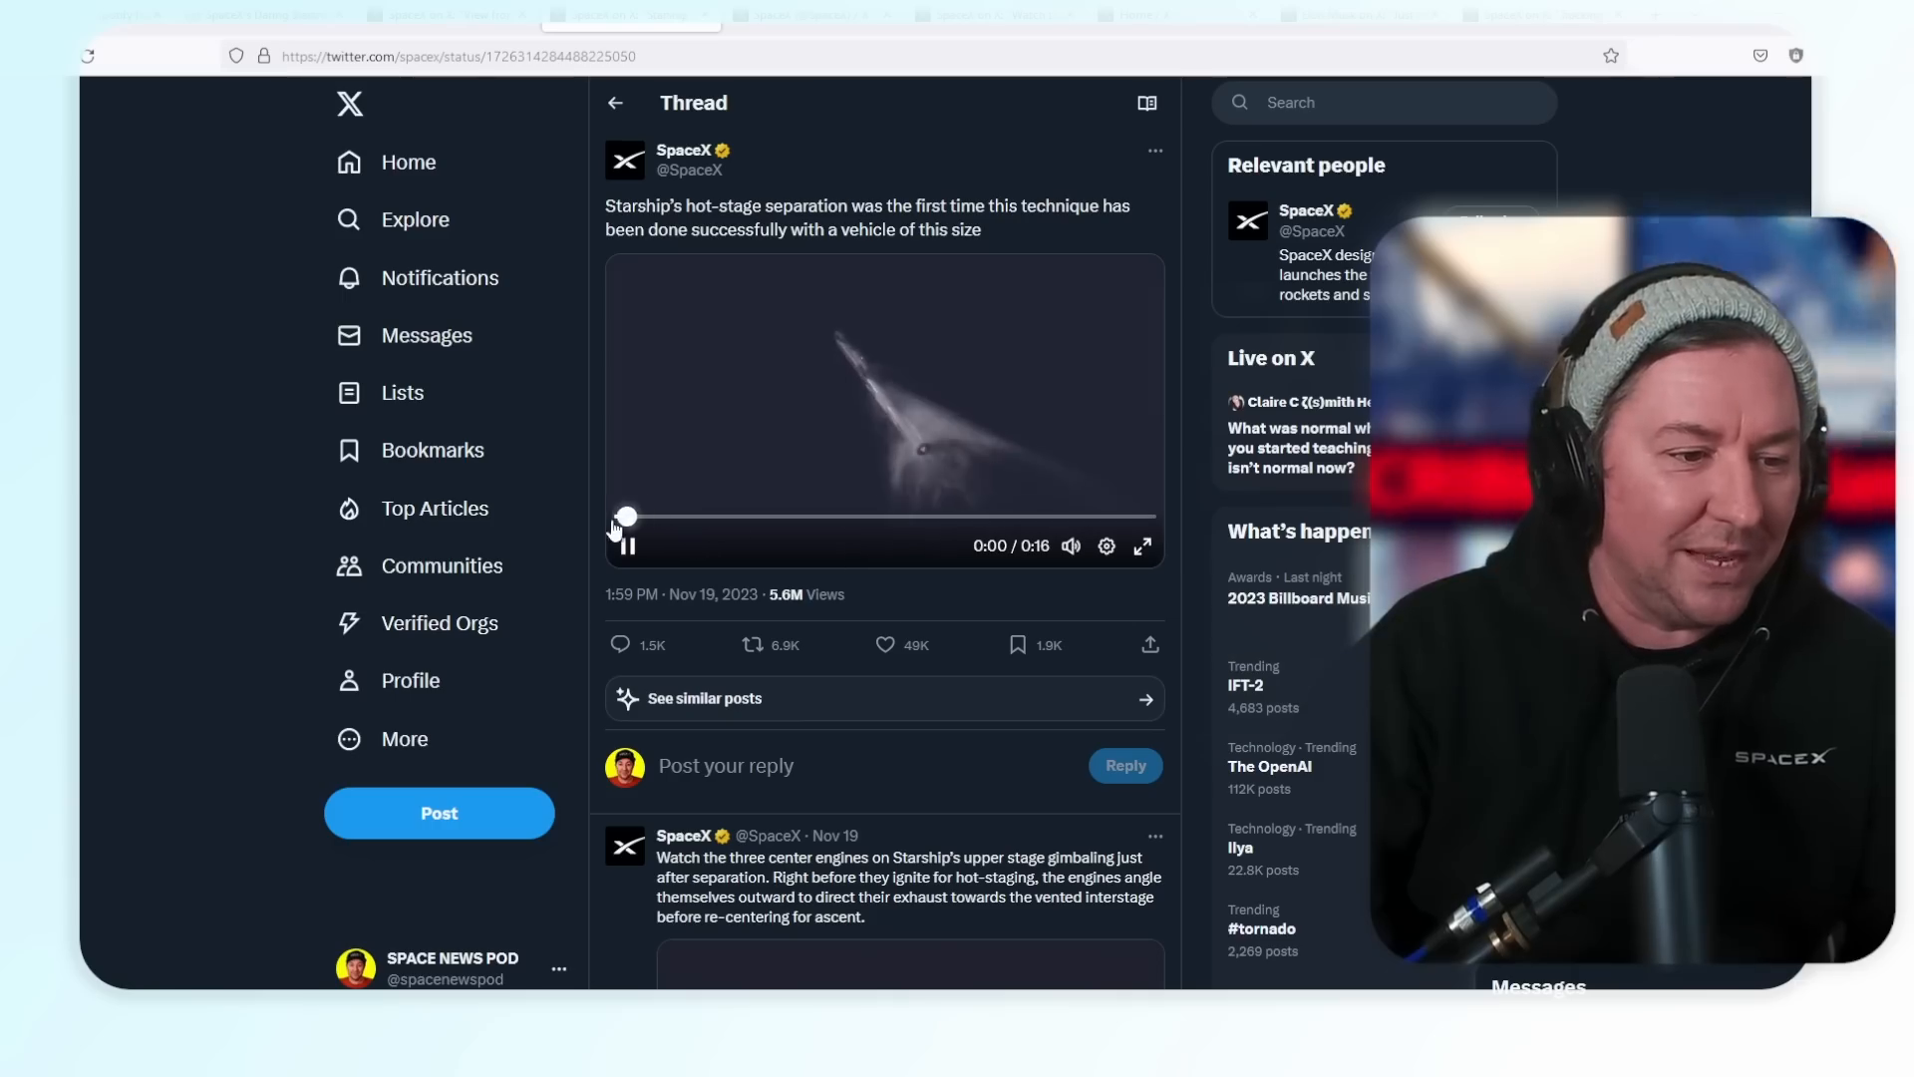
Pause the hot-stage separation clip and switch it to full screen.
{"action": "left_click", "coordinate": [626, 546]}
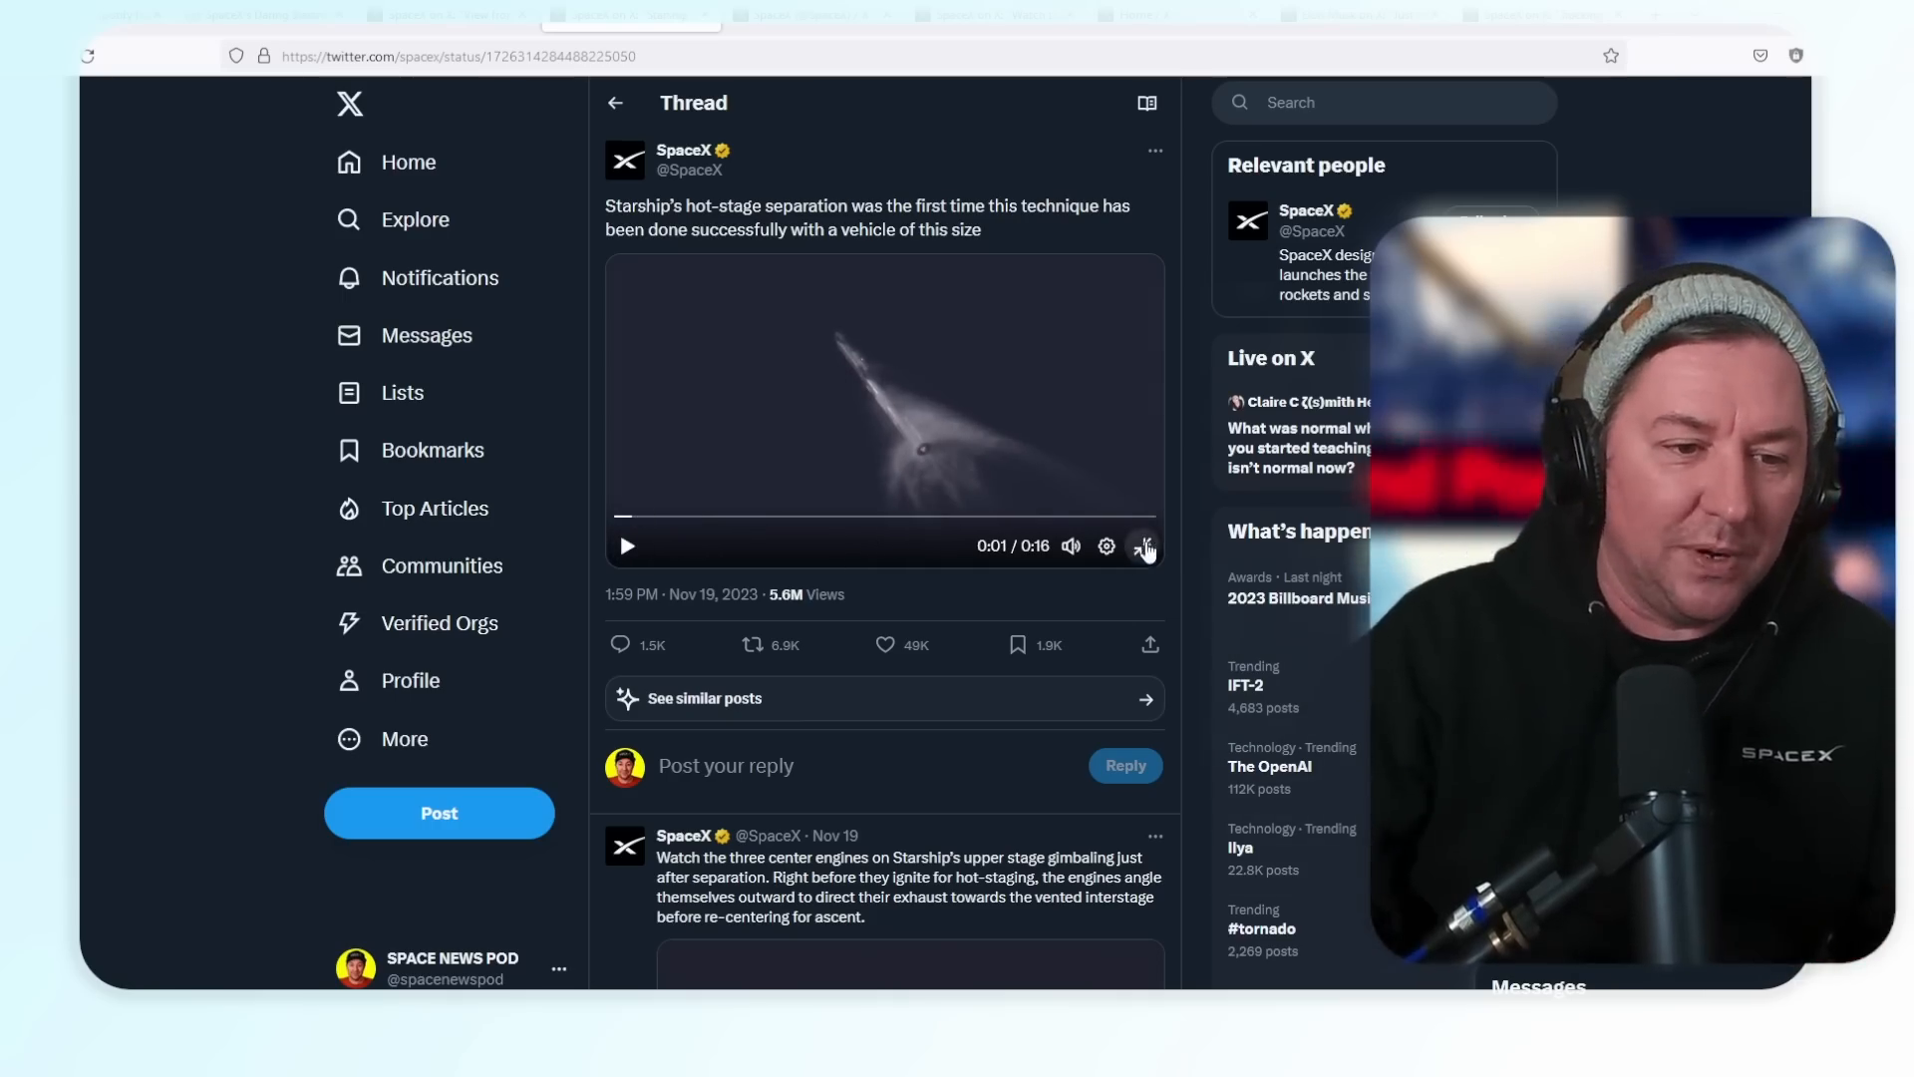
{"action": "left_click", "coordinate": [1143, 546]}
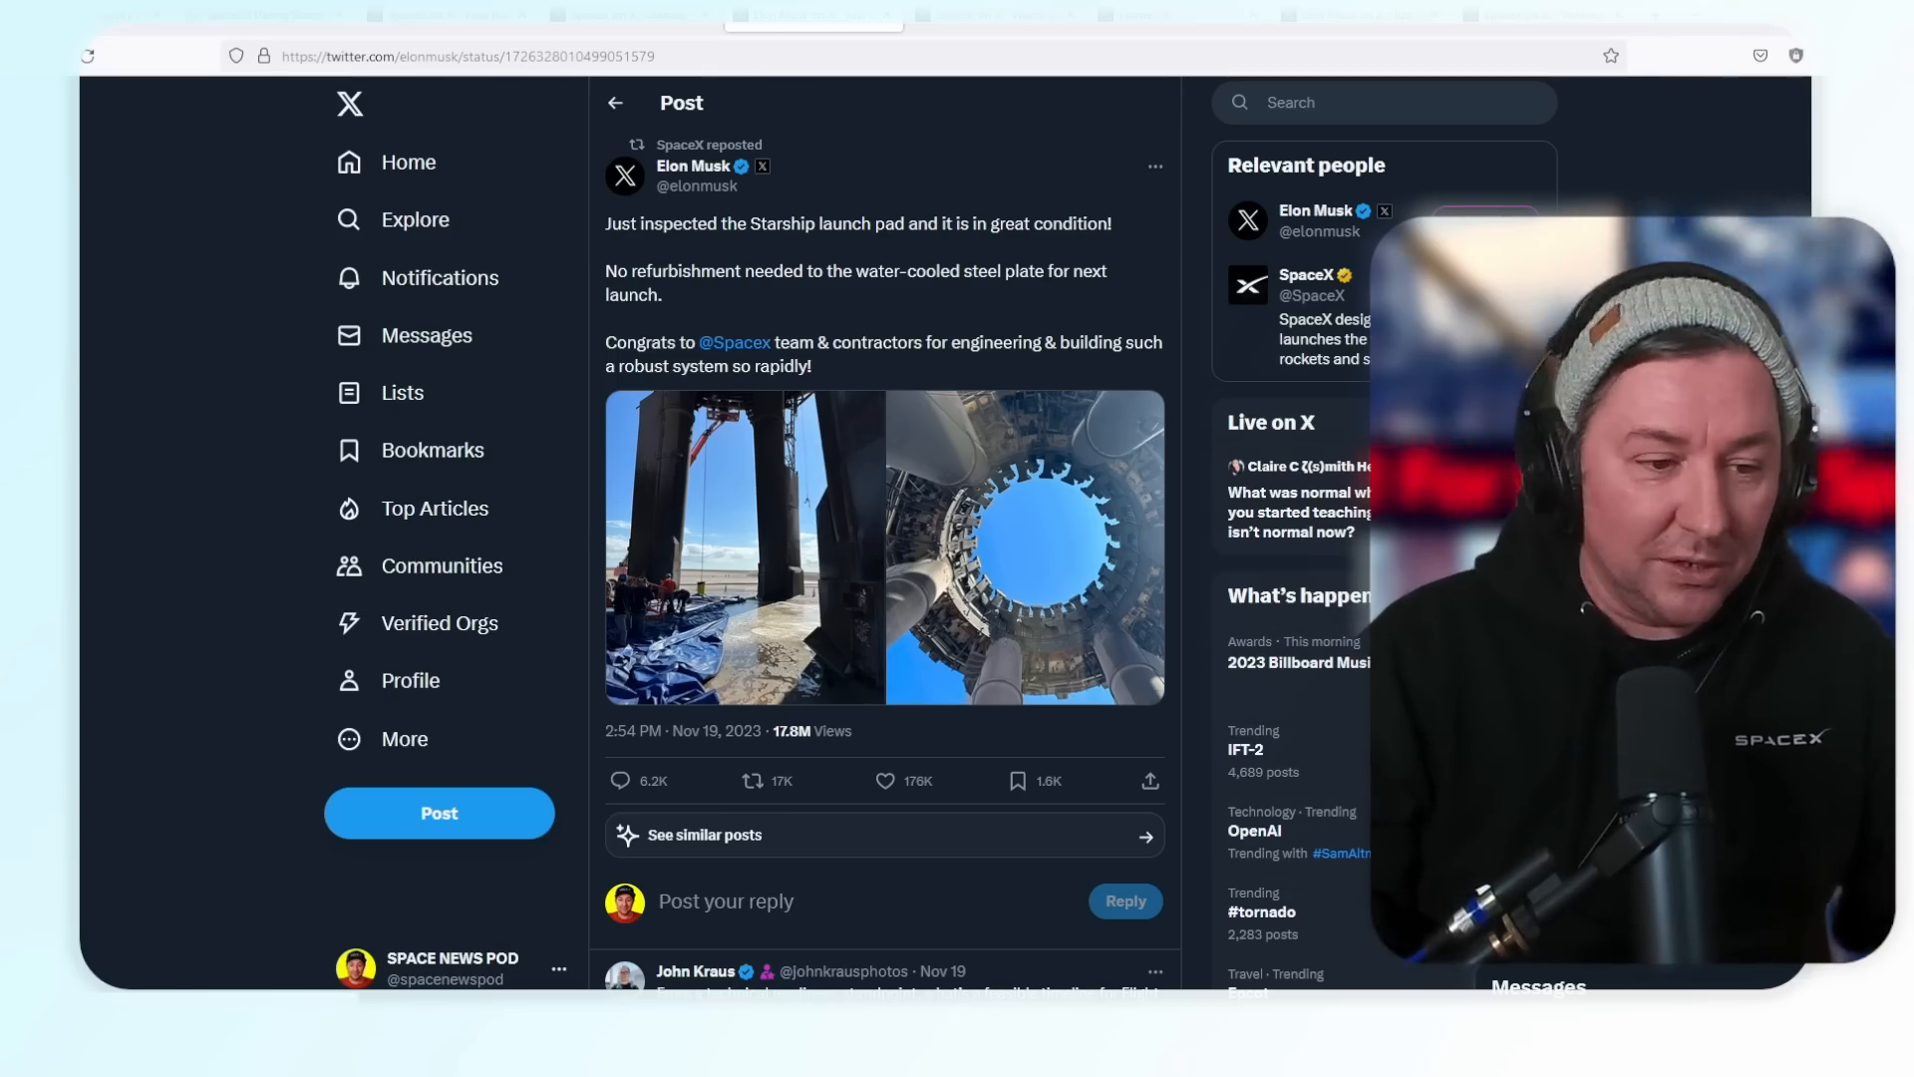
Open SpaceX's 'three center engines gimbaling' post with its 21-second clip.
{"action": "left_click", "coordinate": [745, 547]}
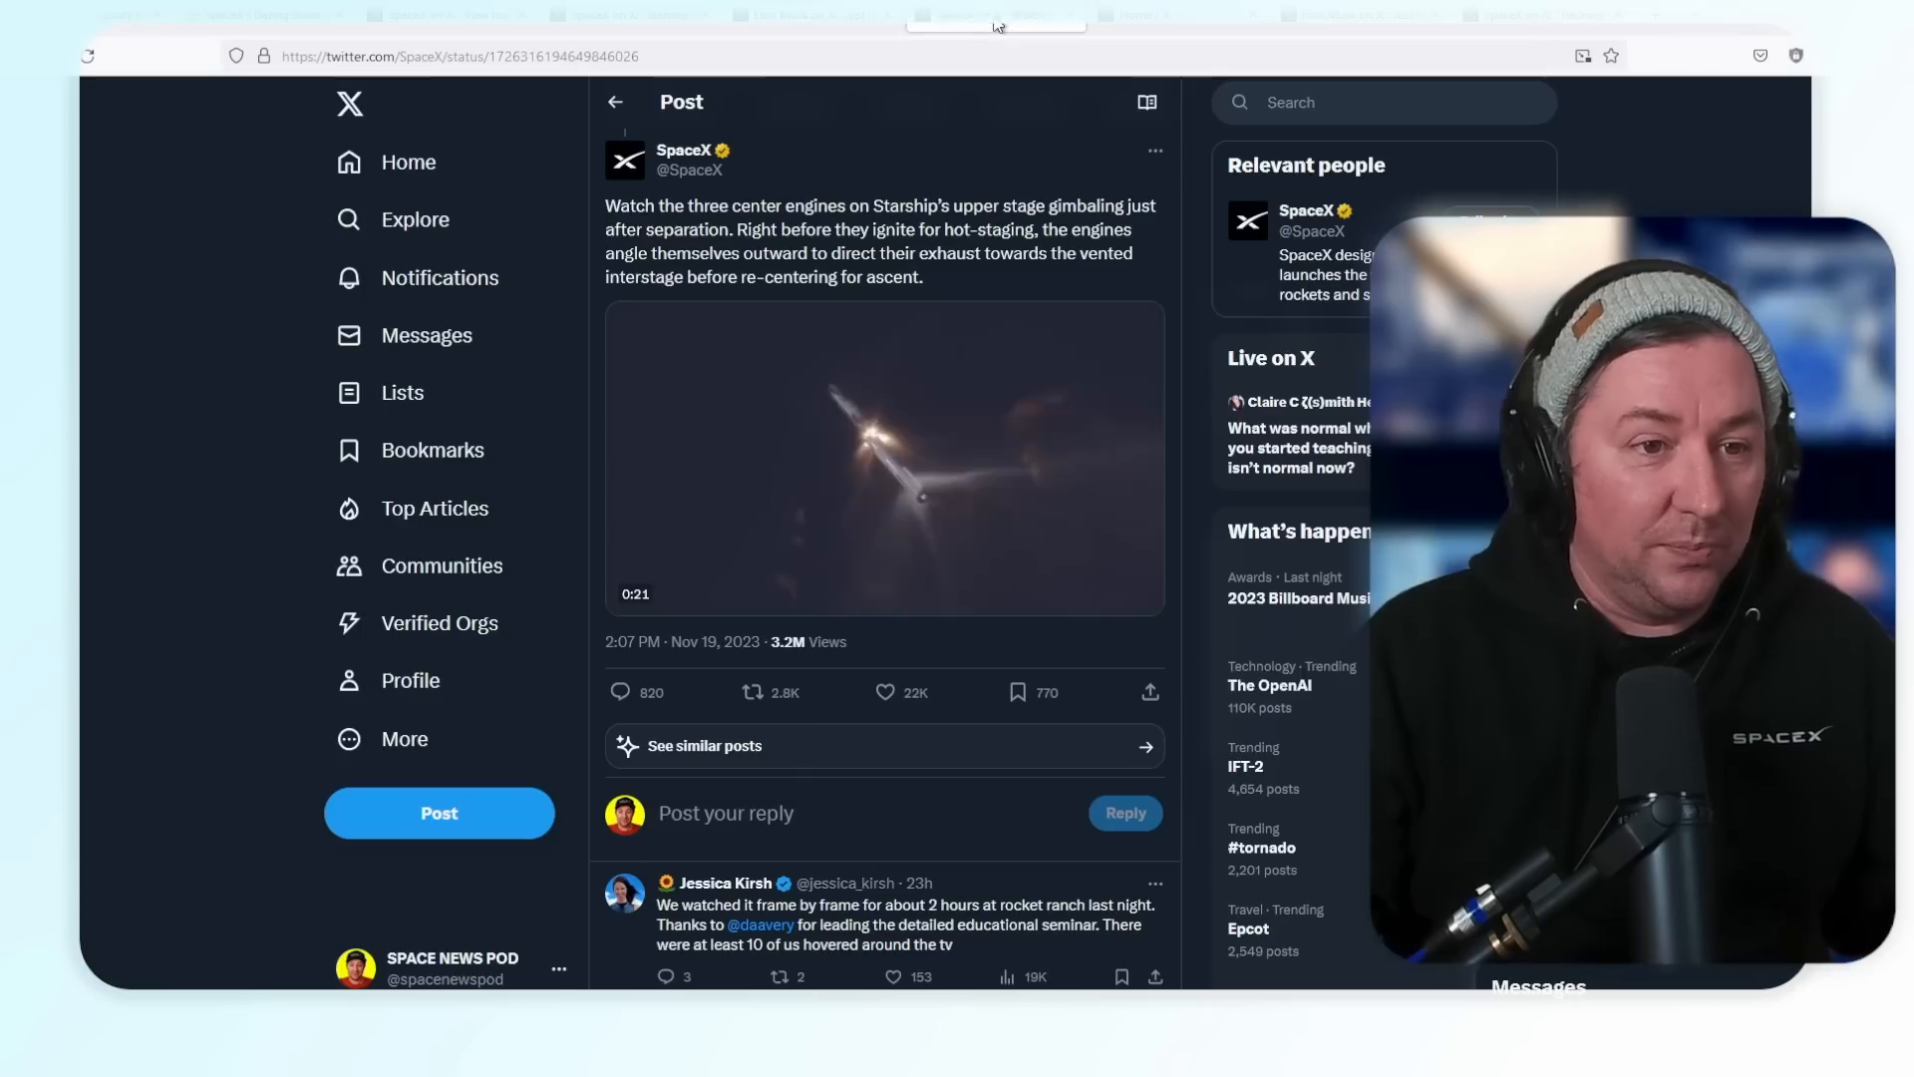
Open SpaceX's 'Tracking camera views of hot-staging separation' post with its four-image grid.
{"action": "left_click", "coordinate": [881, 457]}
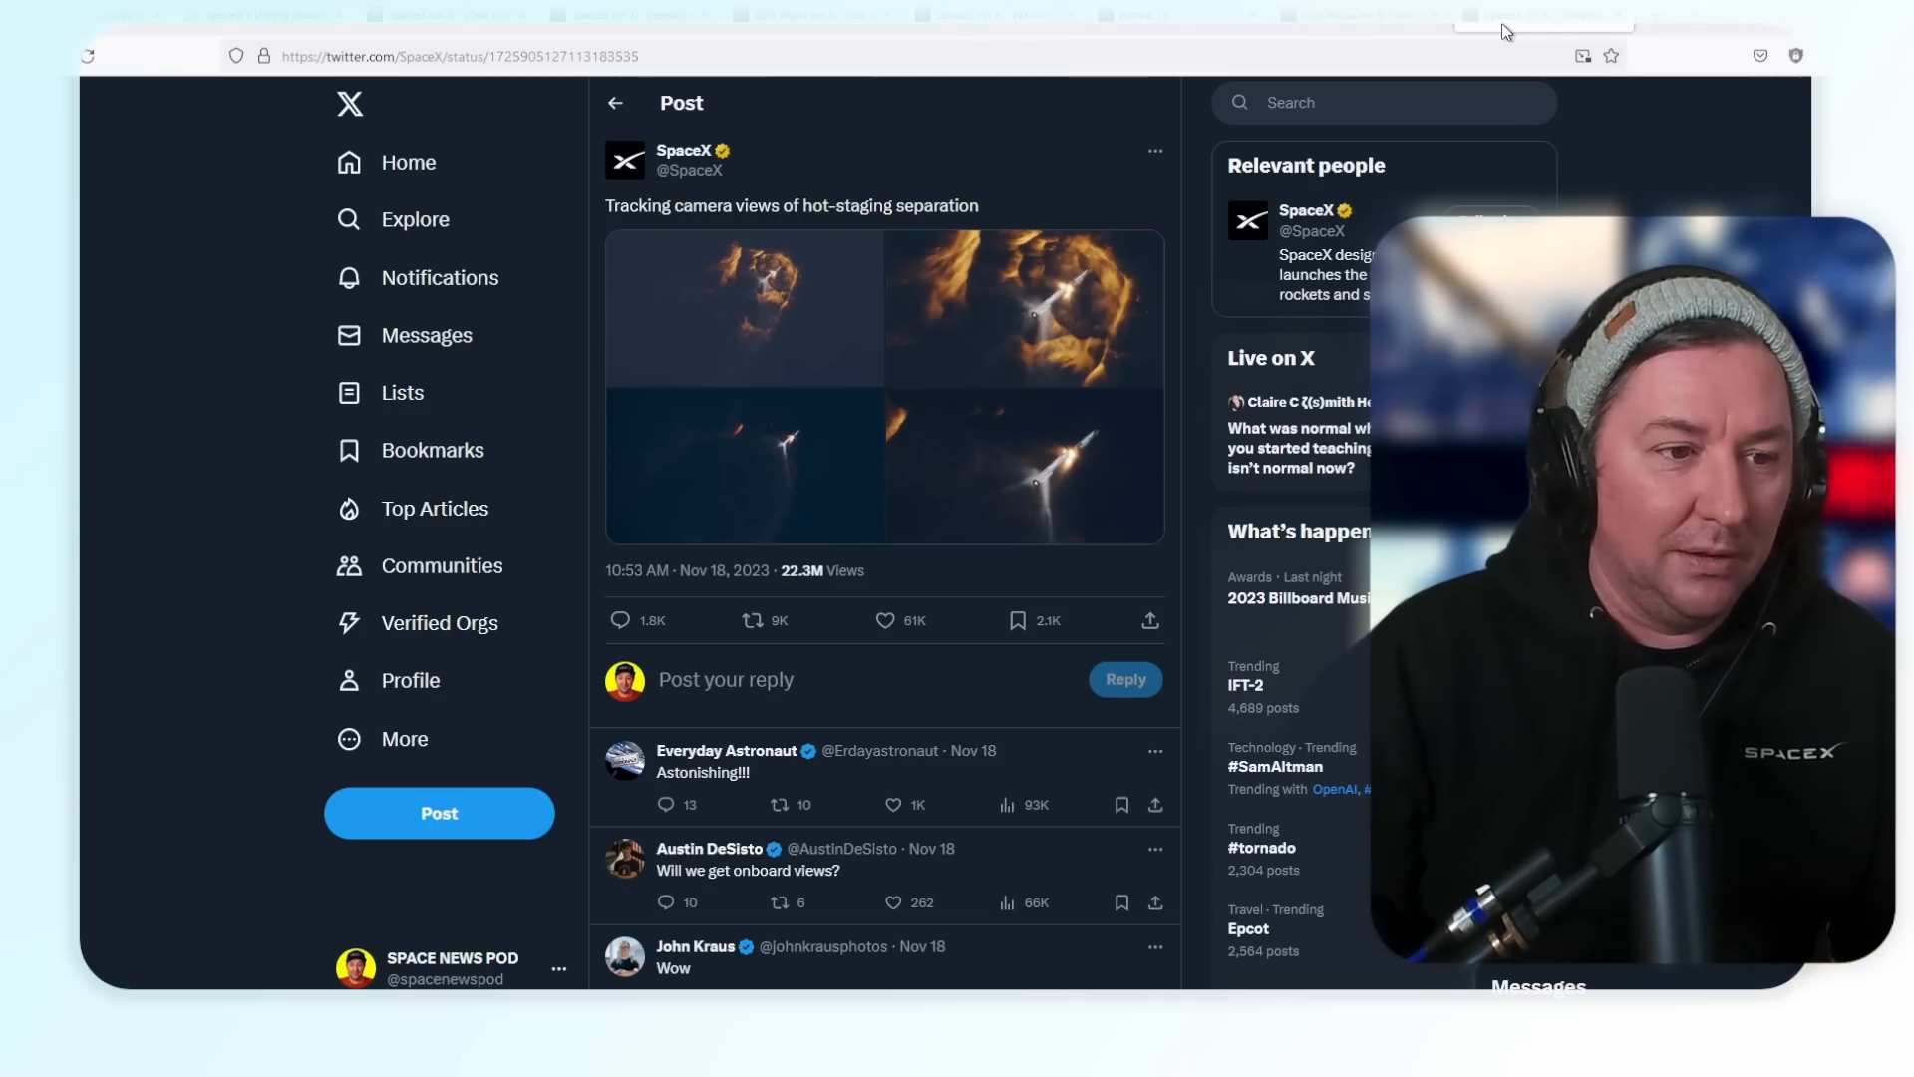
{"action": "mouse_move", "coordinate": [733, 299]}
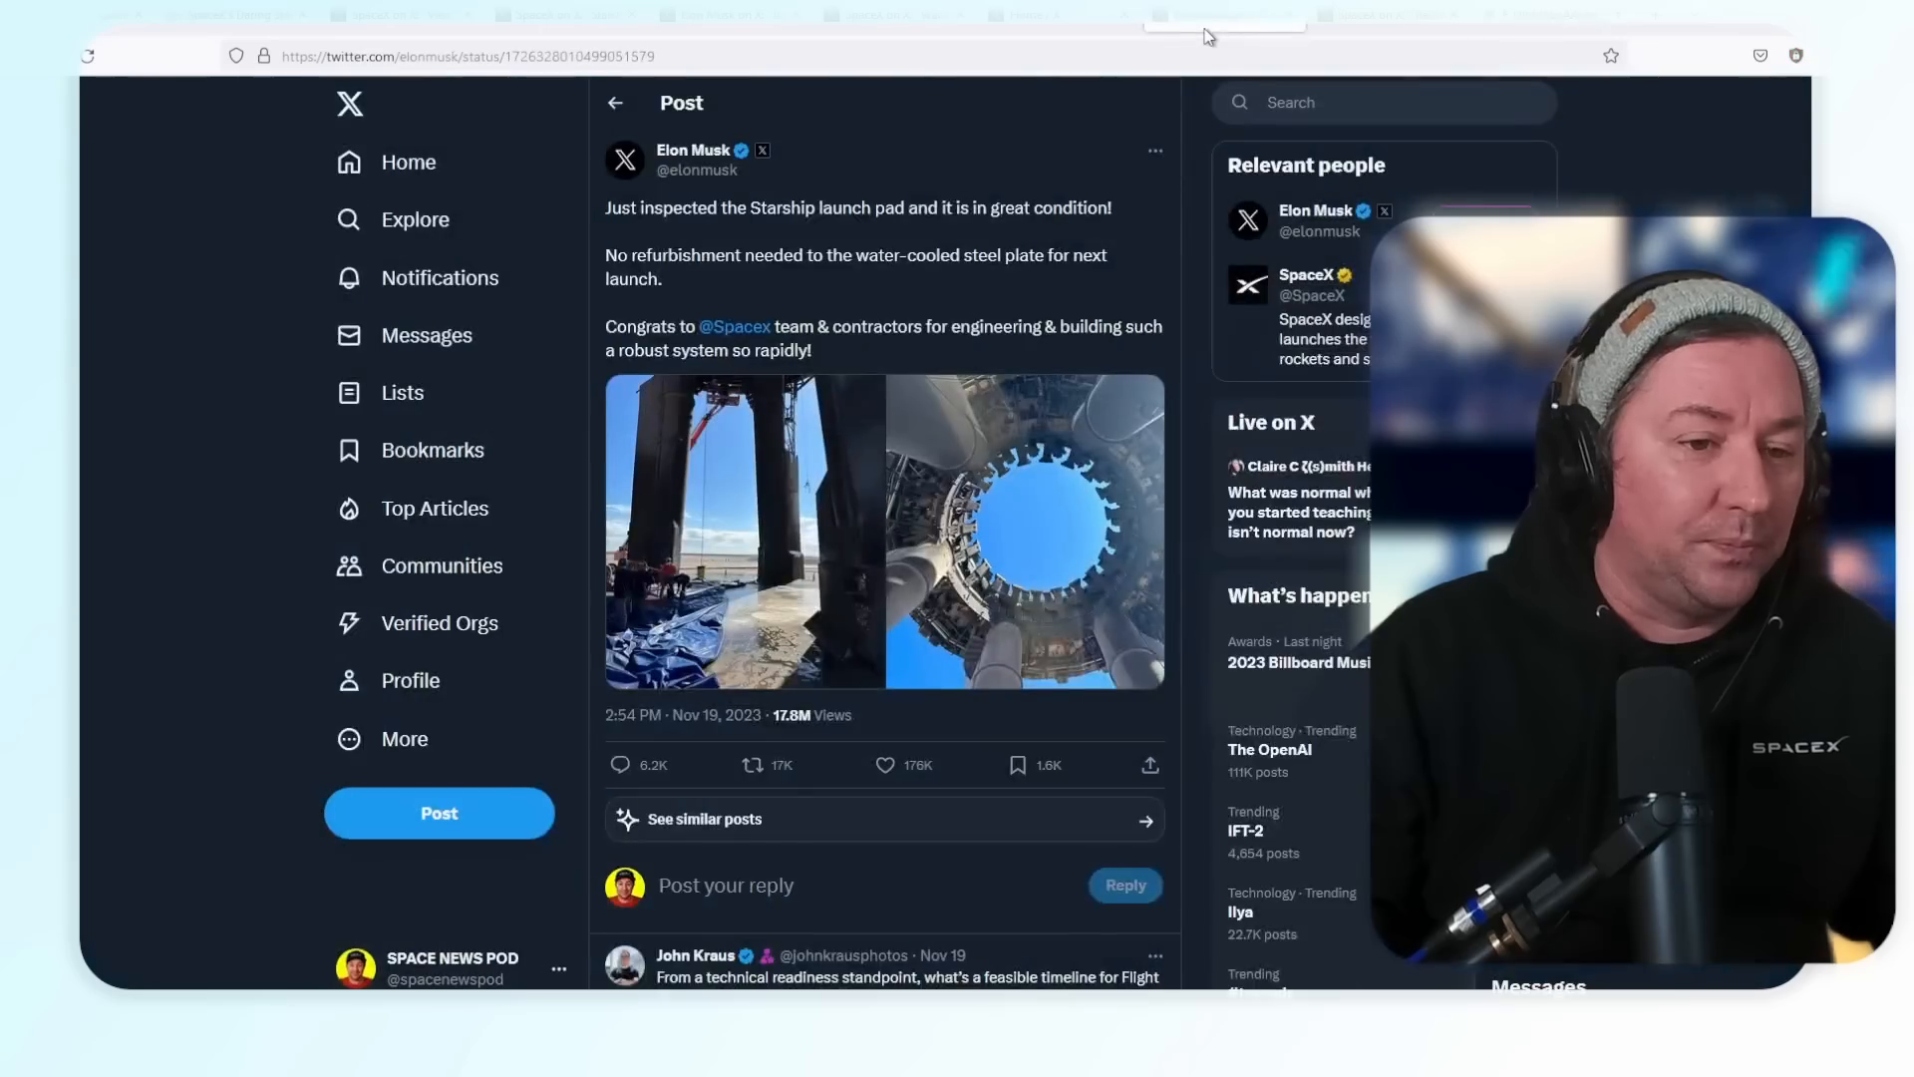
{"action": "scroll", "scroll_direction": "down", "scroll_amount": 3}
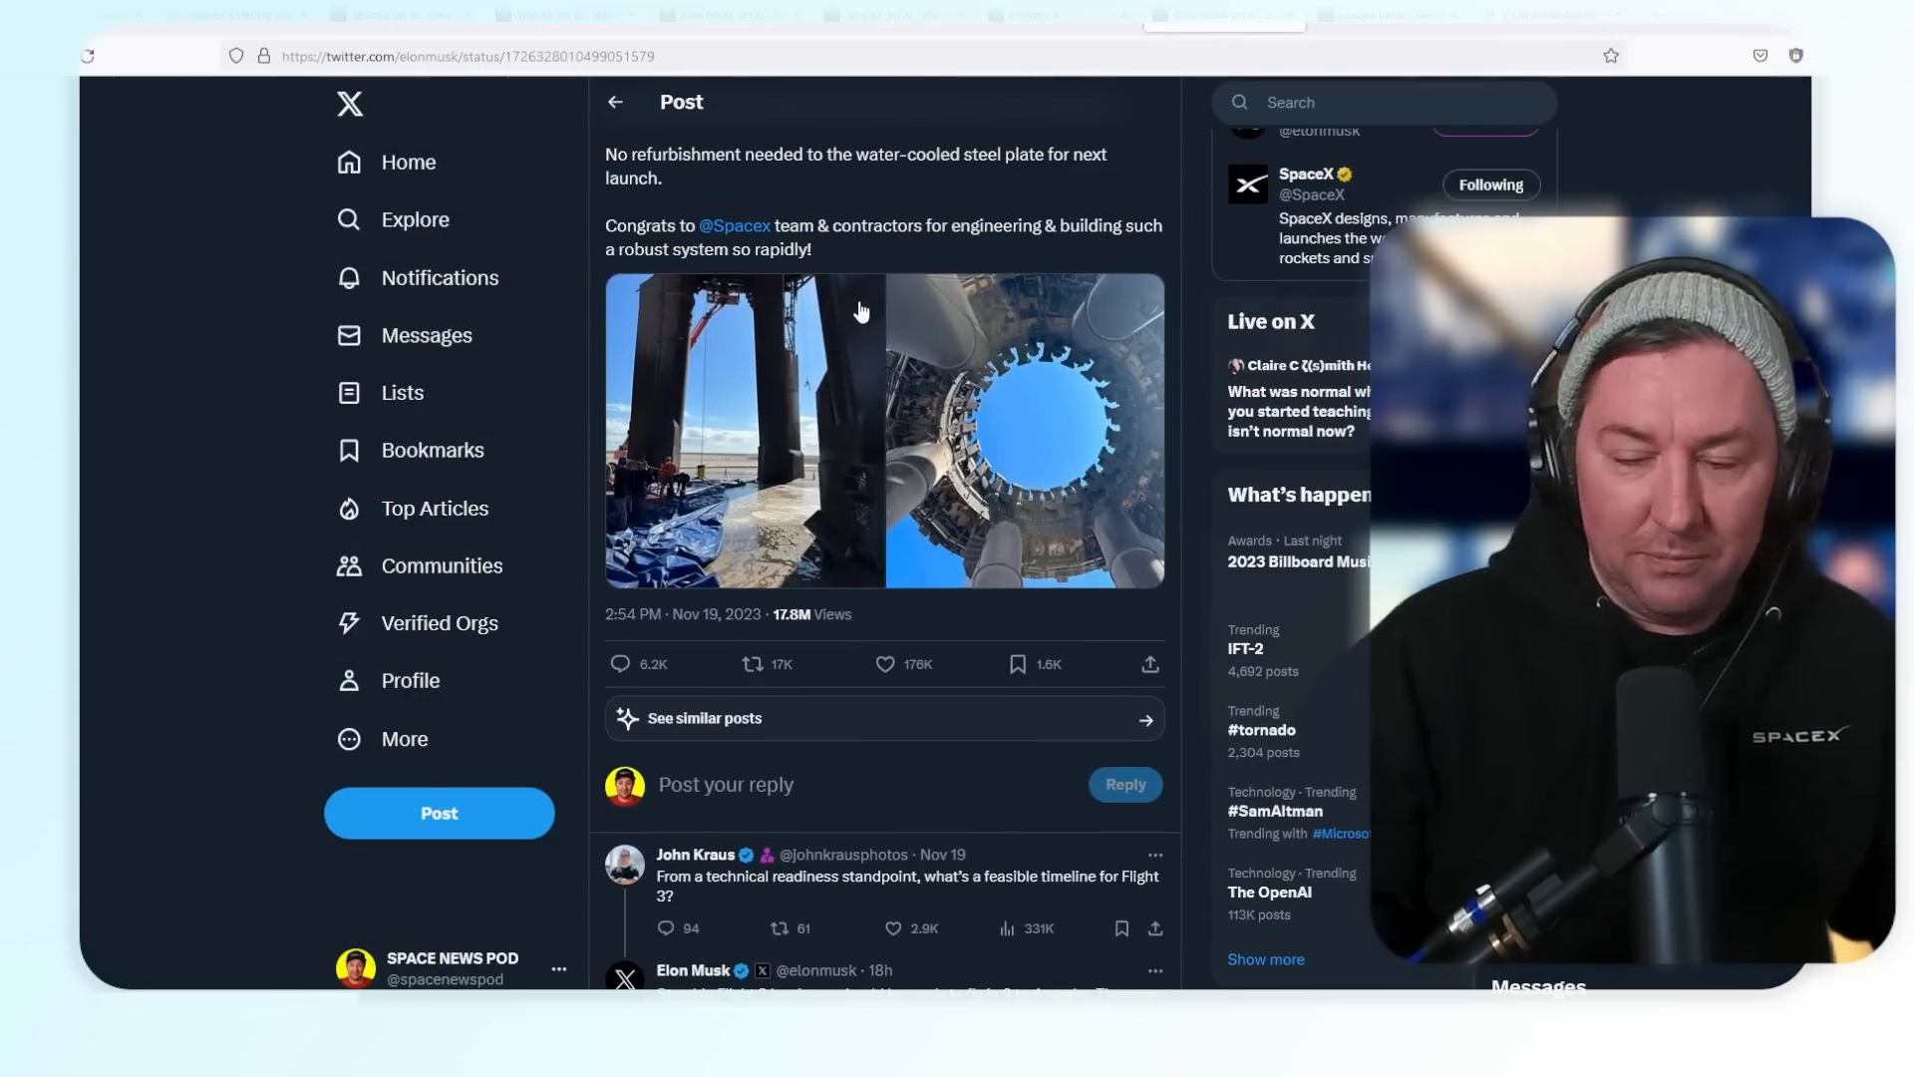
{"action": "scroll", "scroll_direction": "up", "scroll_amount": 3}
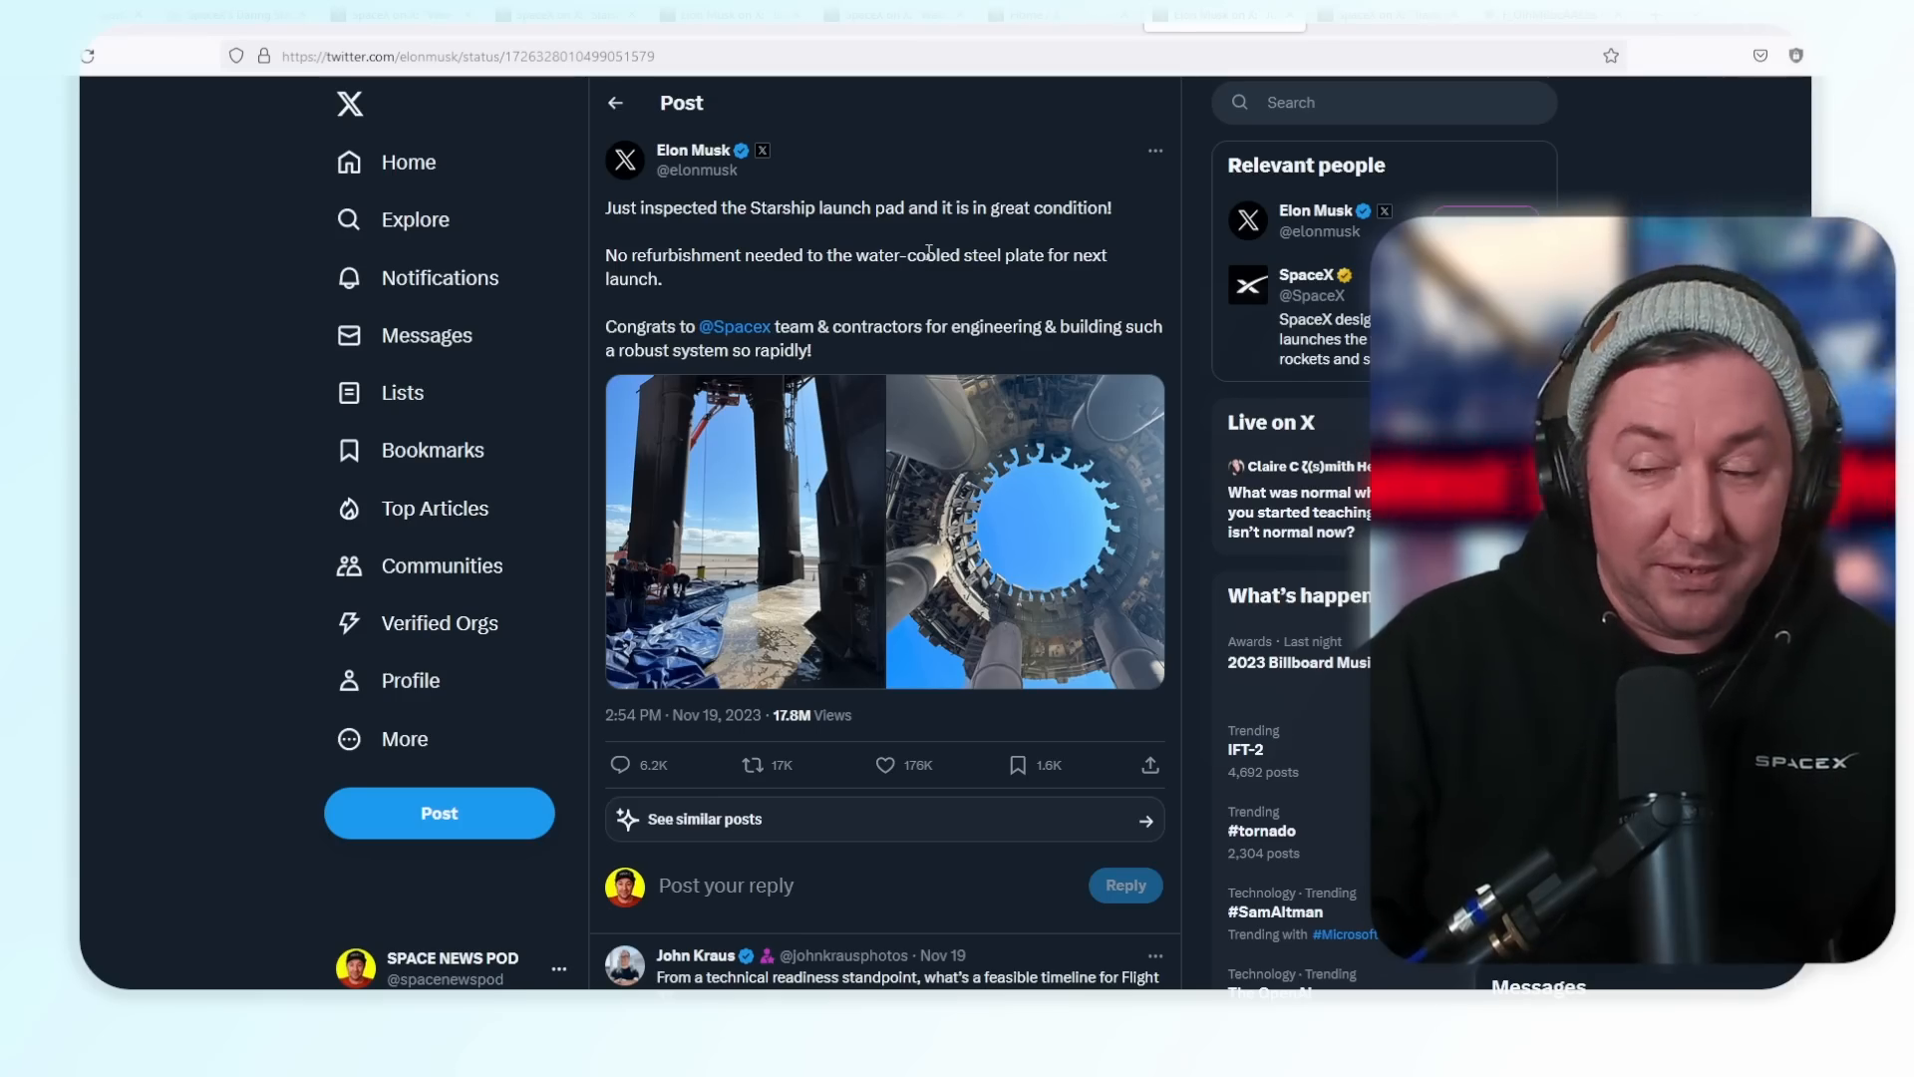
{"action": "scroll", "scroll_direction": "down", "scroll_amount": 3}
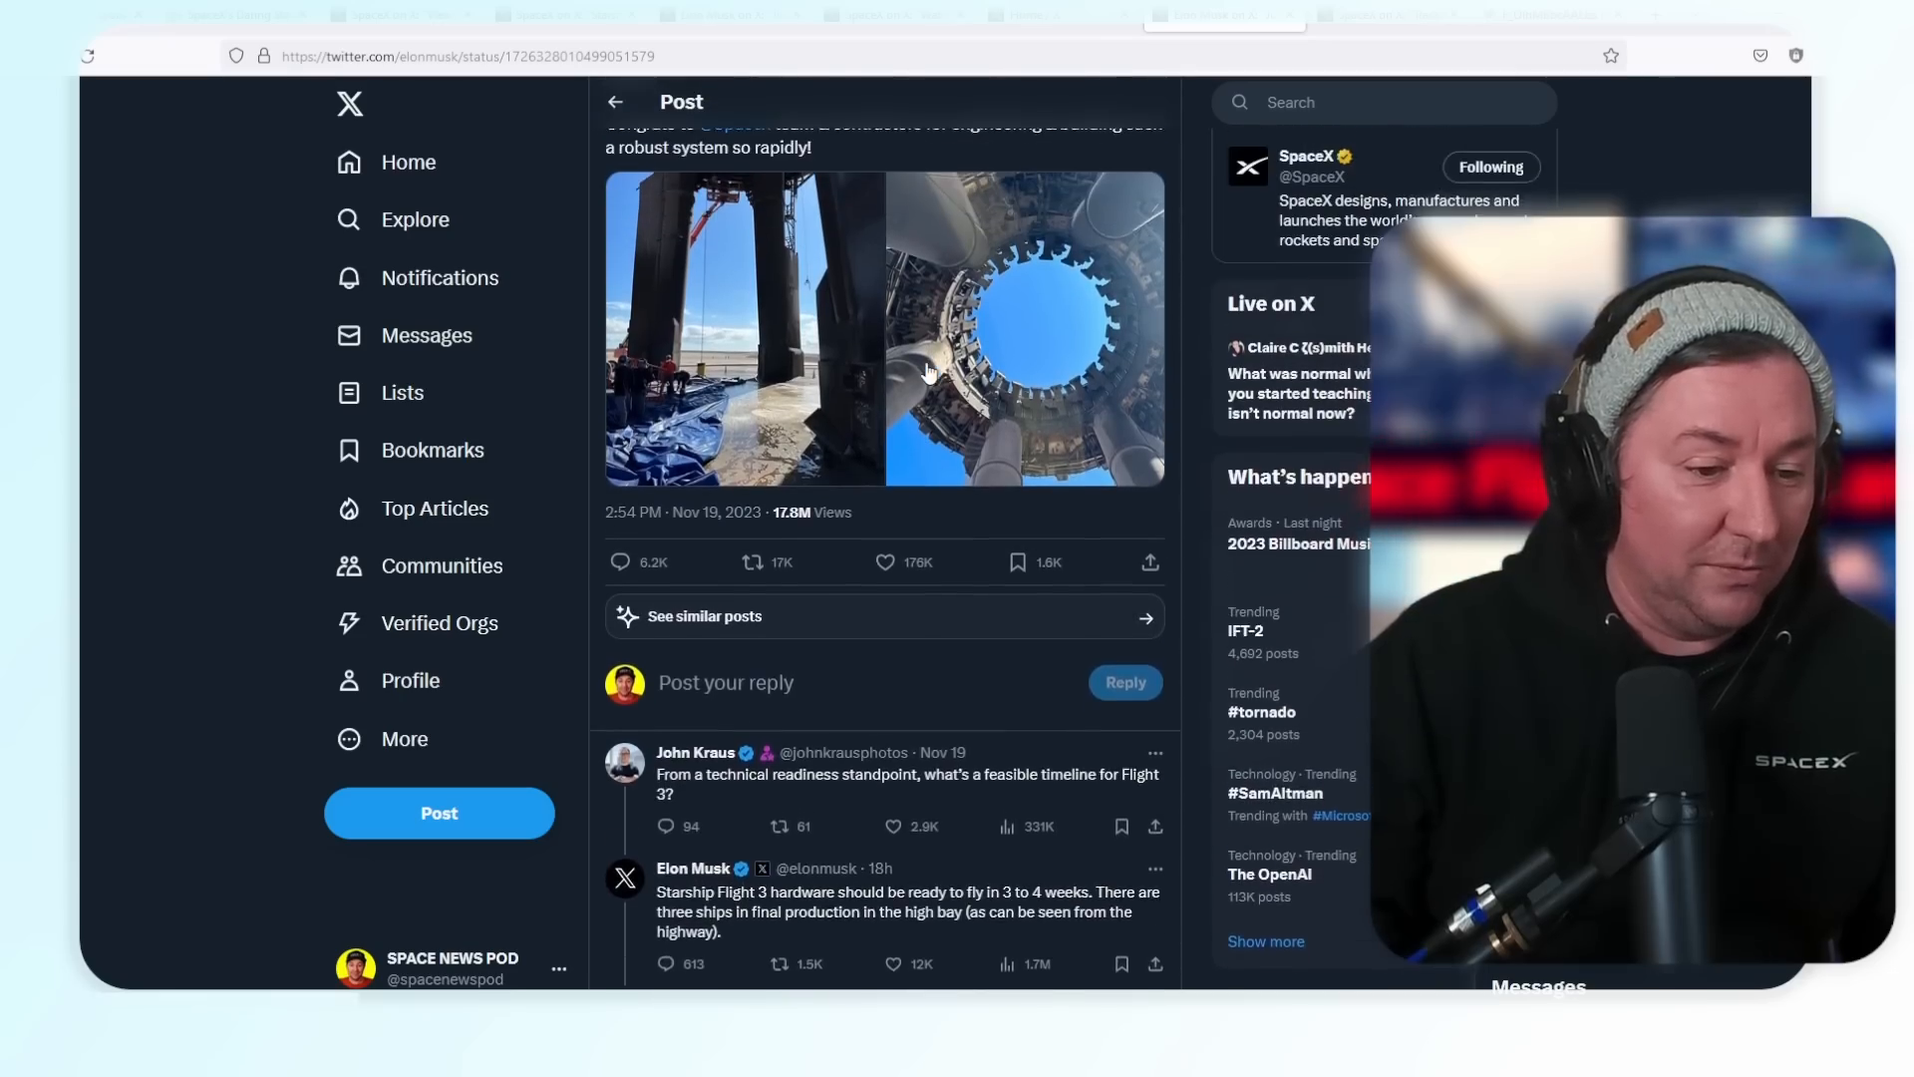
{"action": "scroll", "scroll_direction": "up", "scroll_amount": 3}
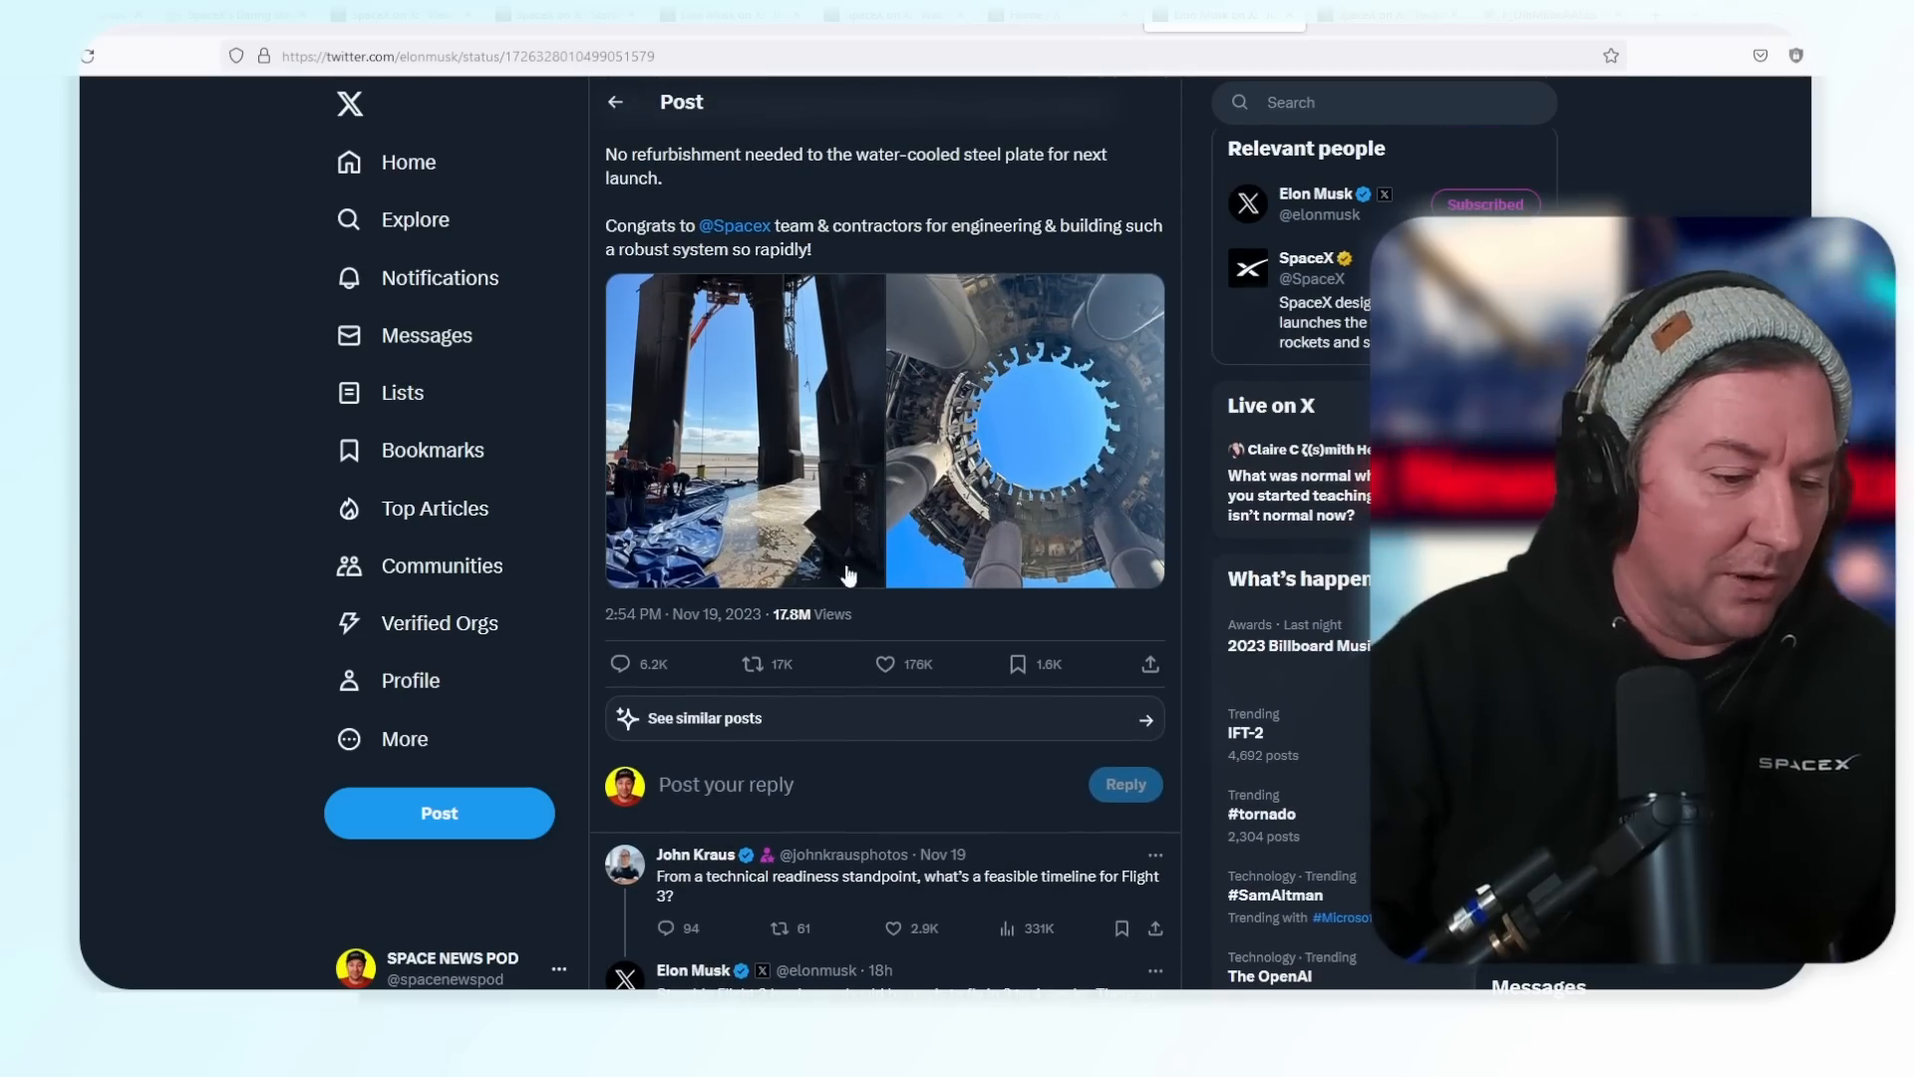
{"action": "scroll", "scroll_direction": "up", "scroll_amount": 3}
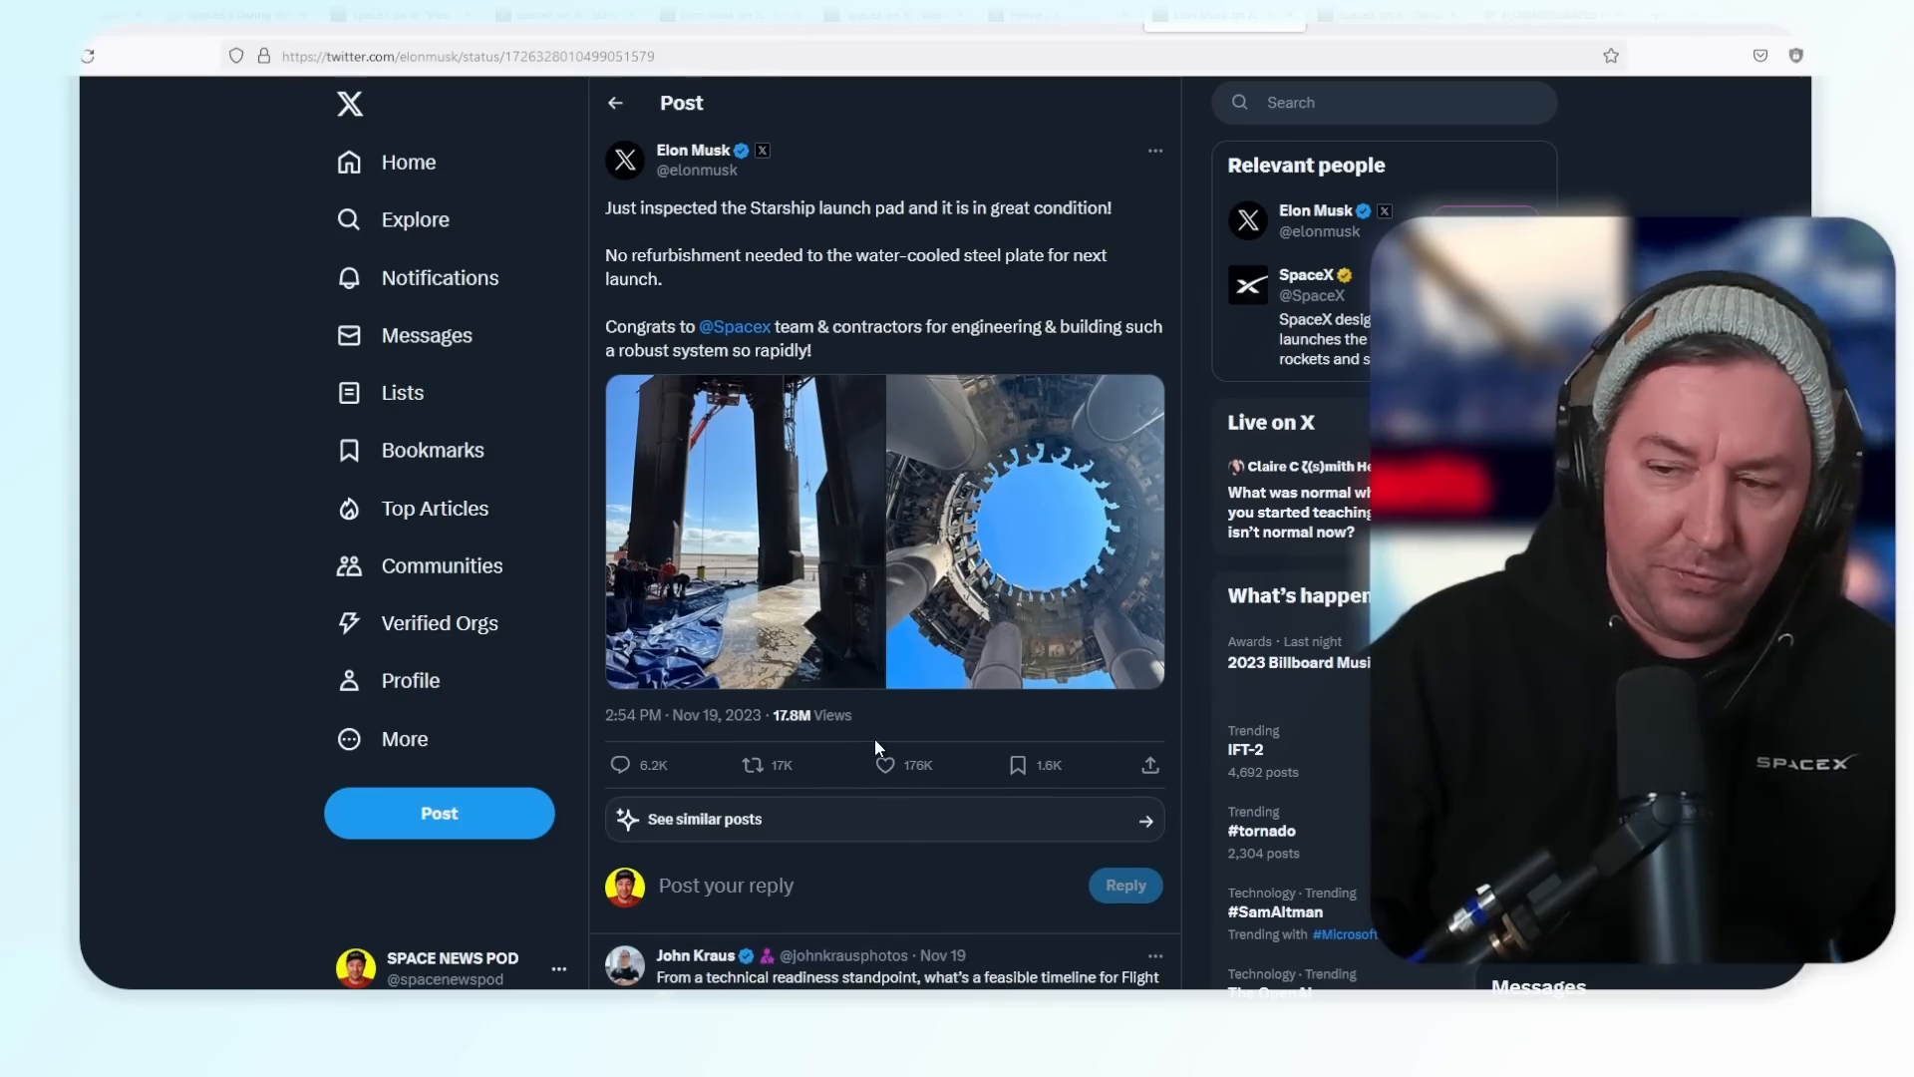
{"action": "scroll", "scroll_direction": "down", "scroll_amount": 3}
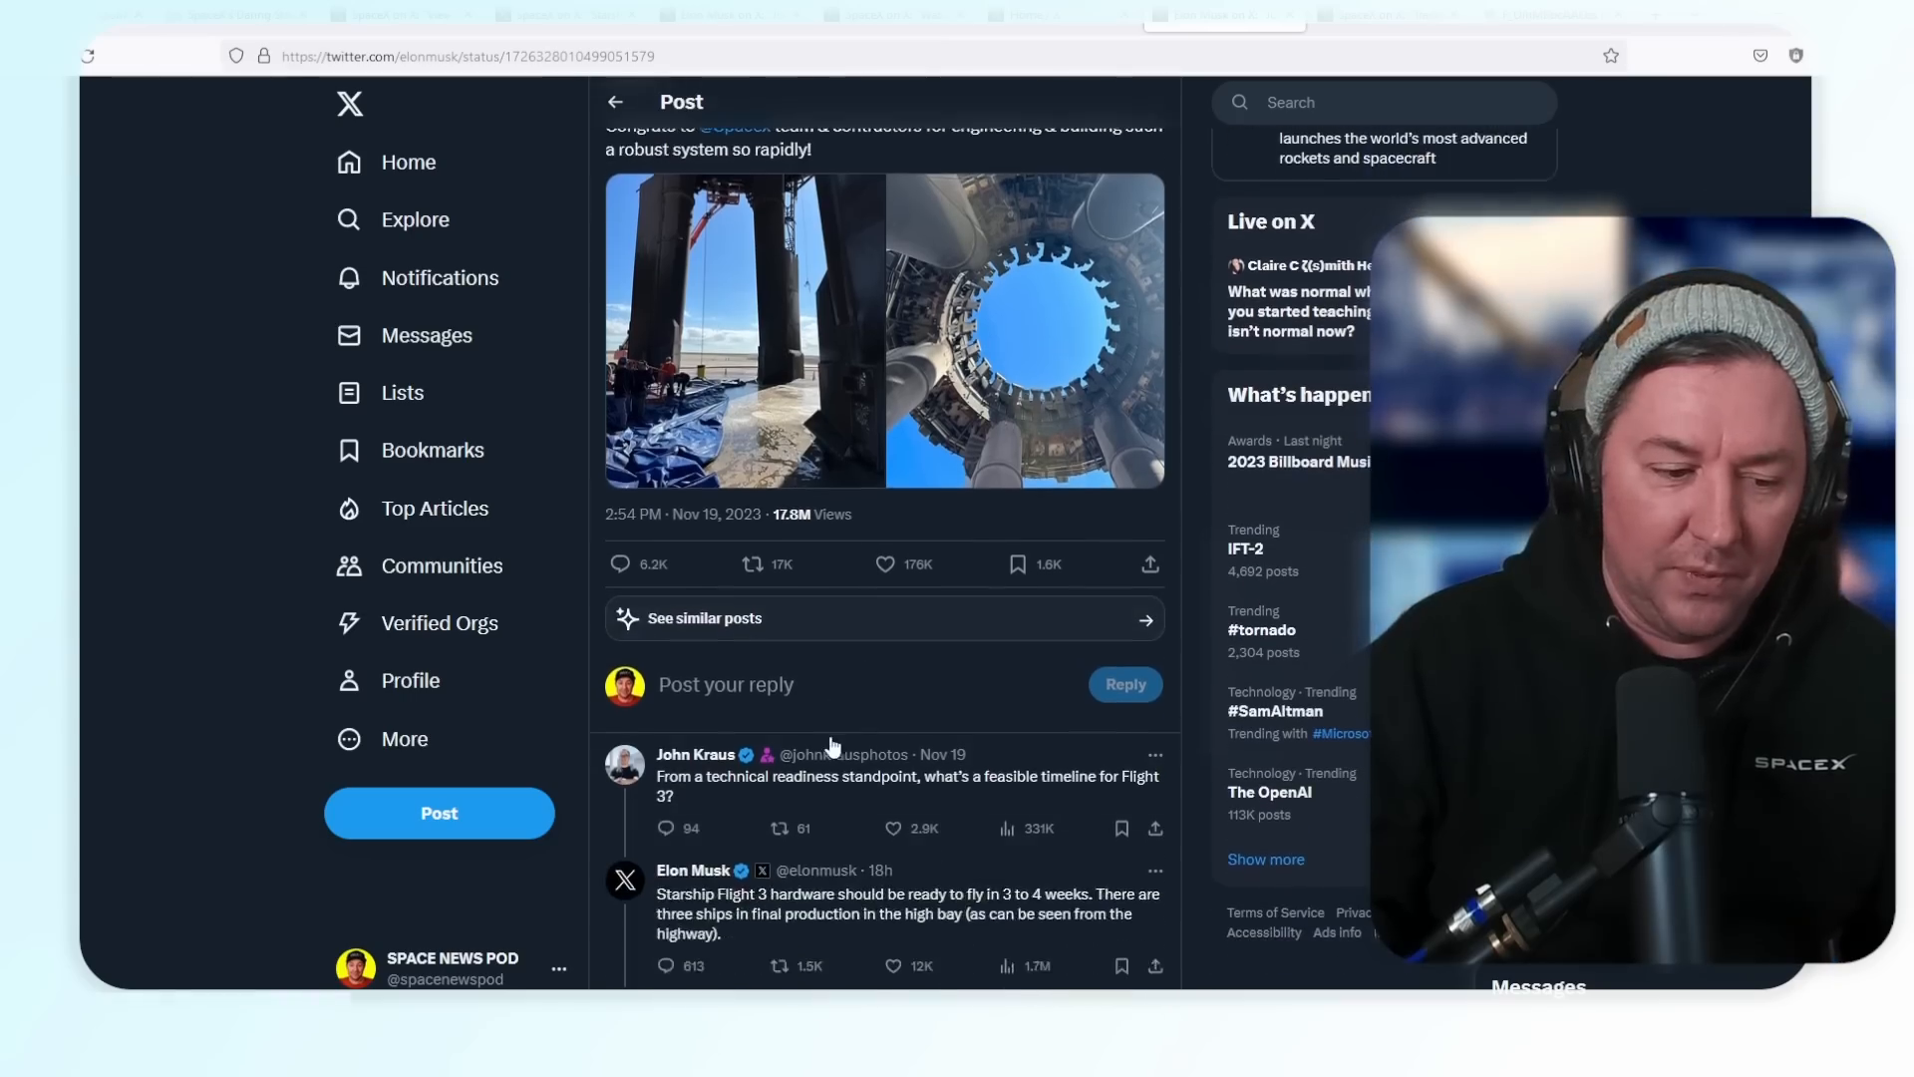